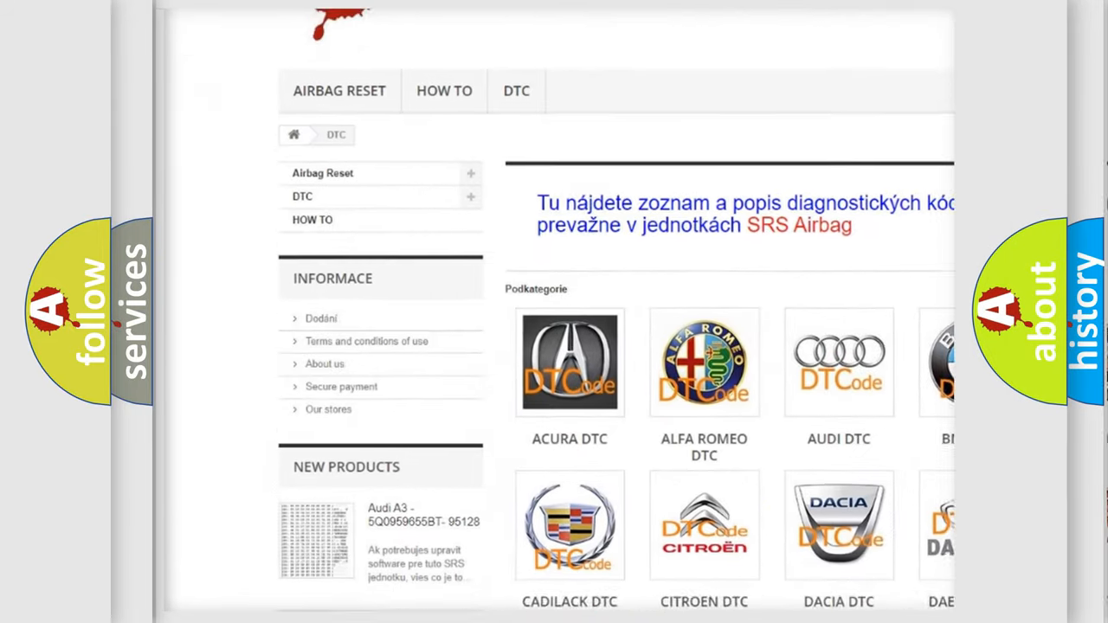
scroll("down", 3)
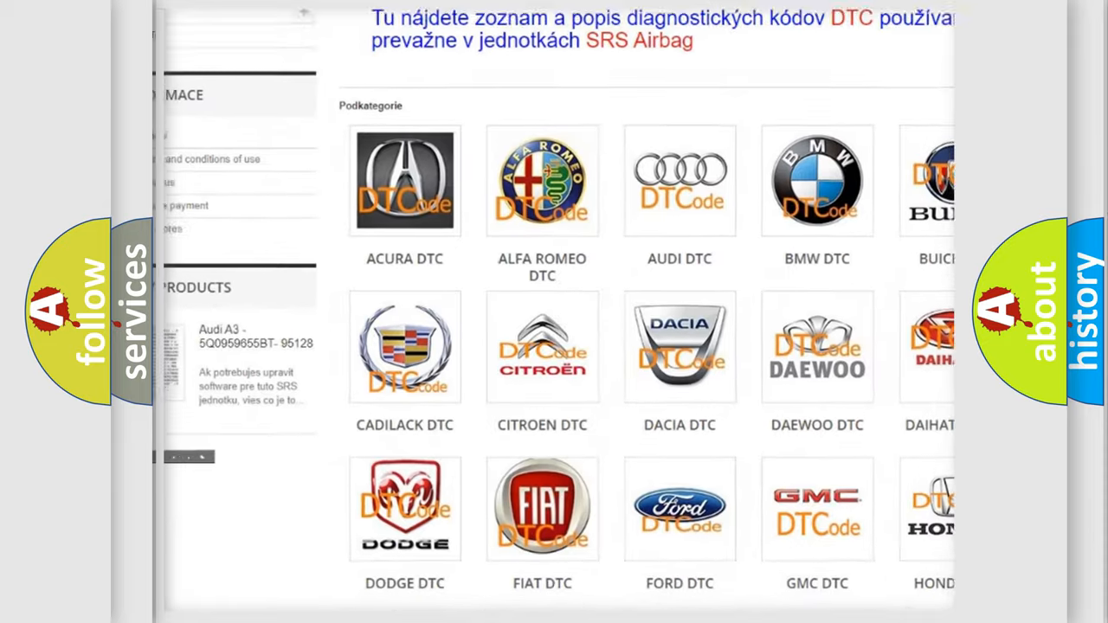
scroll("down", 3)
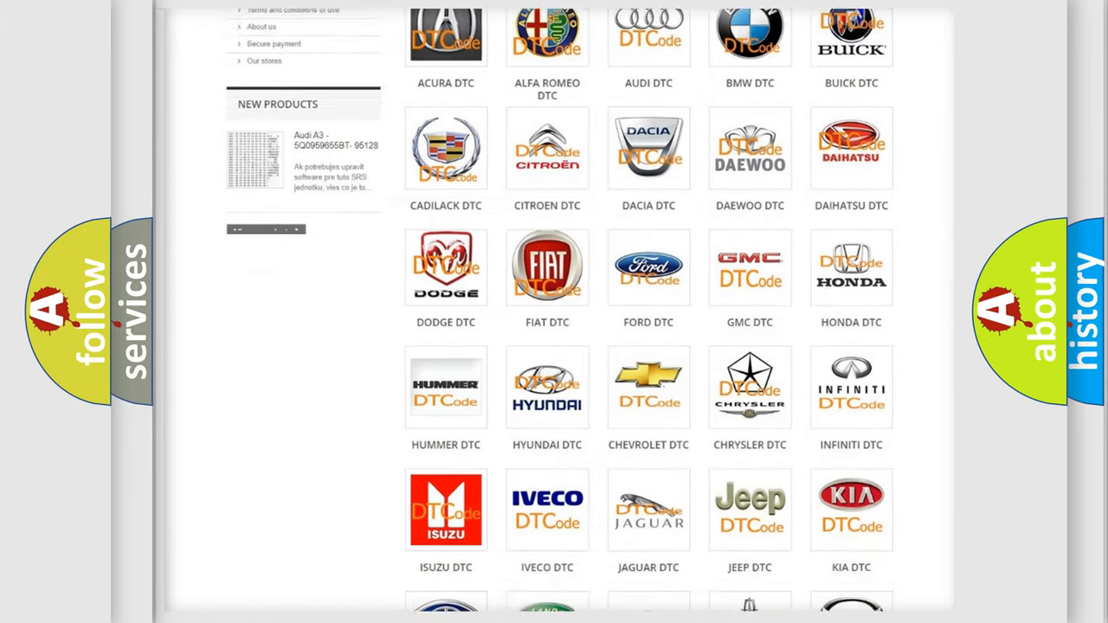
scroll("down", 3)
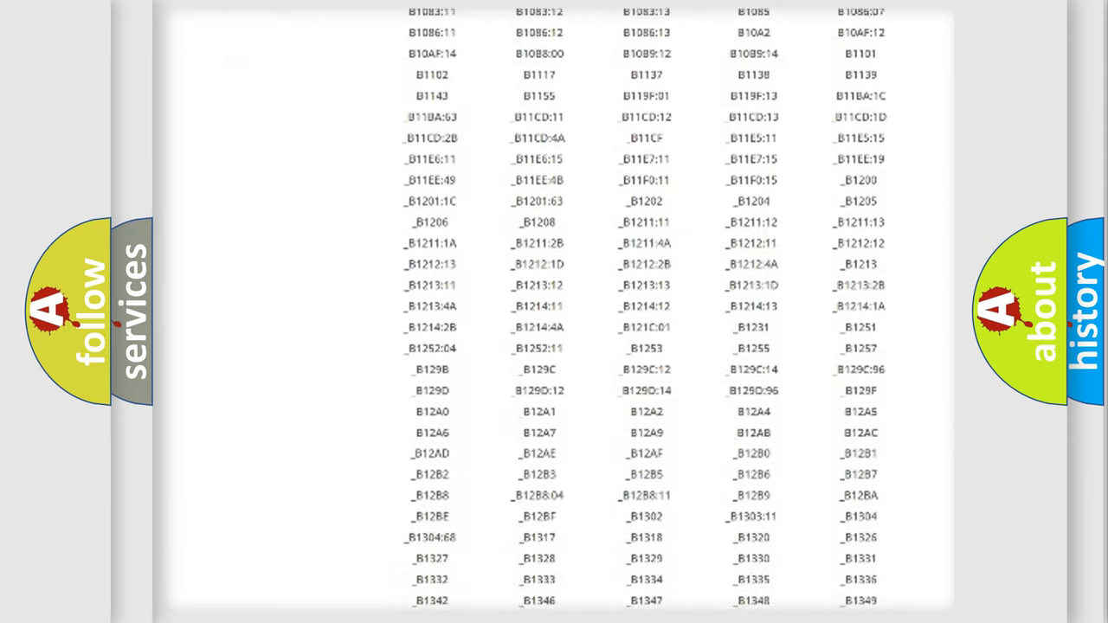
scroll("down", 3)
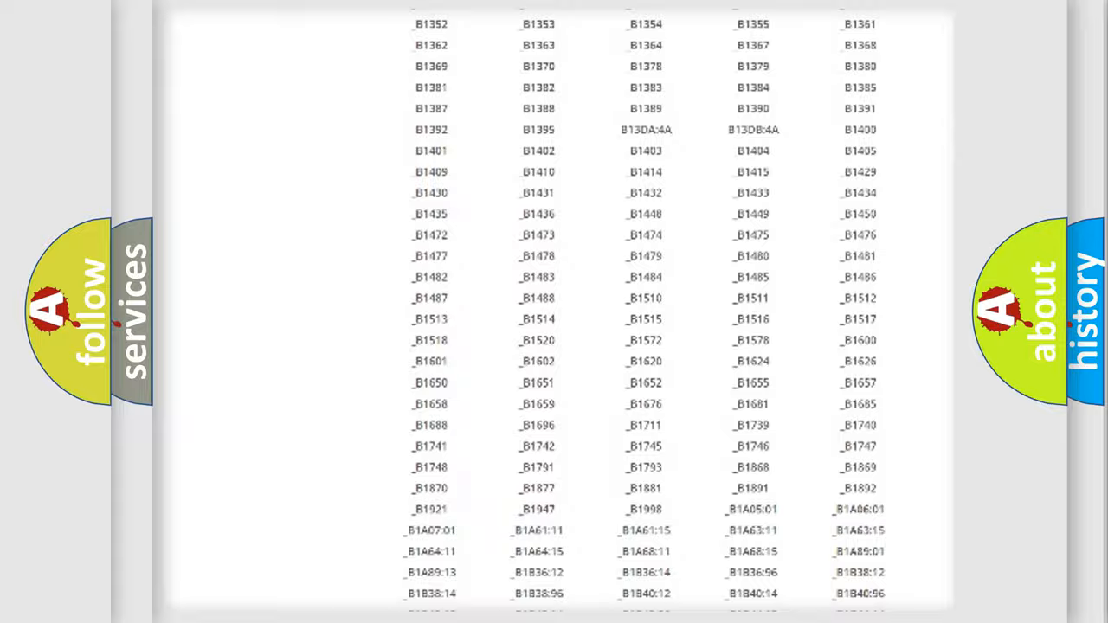
scroll("up", 3)
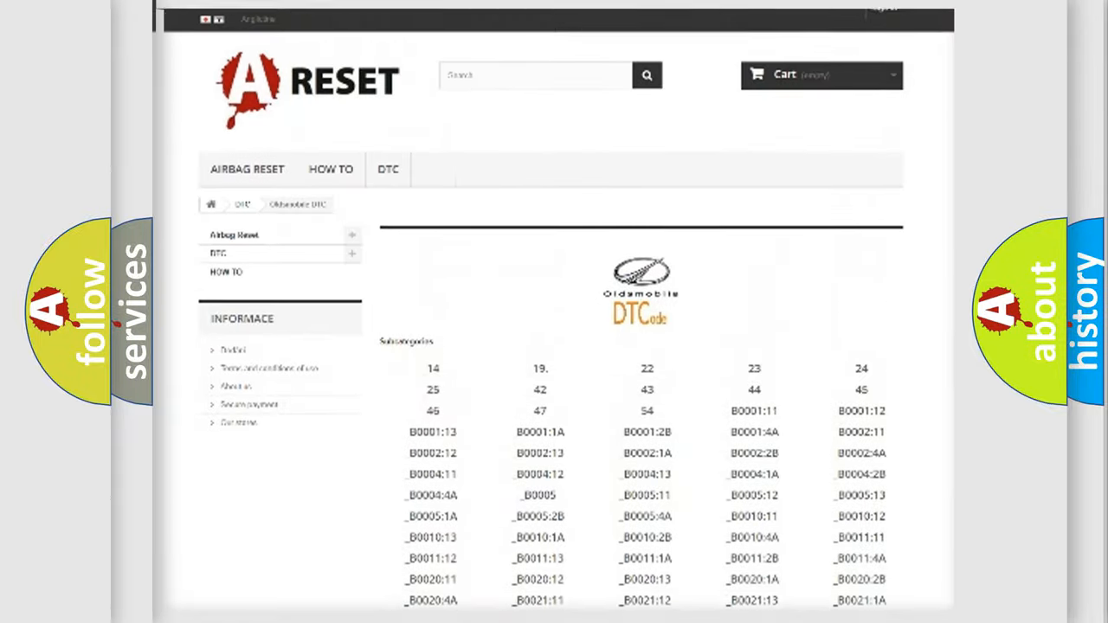